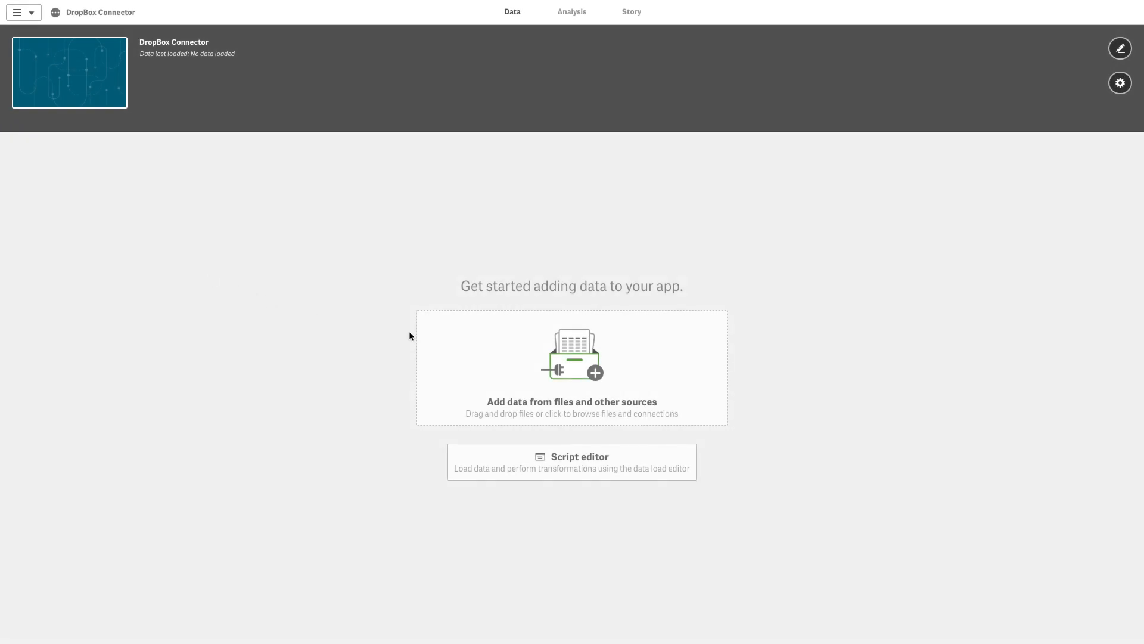
pyautogui.moveTo(588, 360)
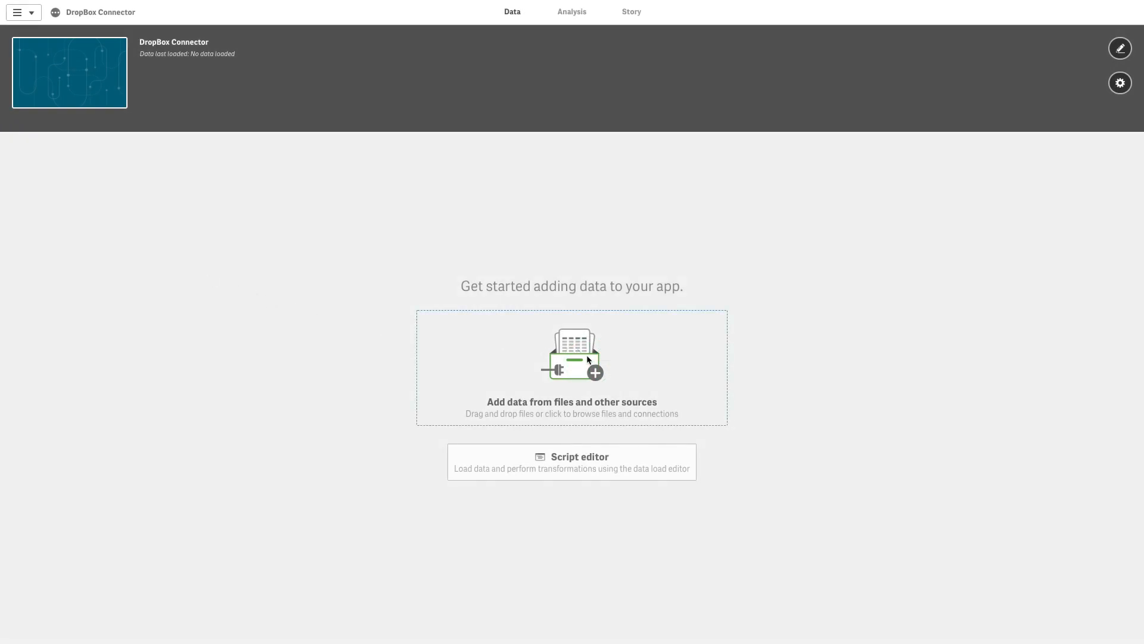
# Pick the Dropbox connector under Add data and begin authenticating it
pyautogui.click(572, 365)
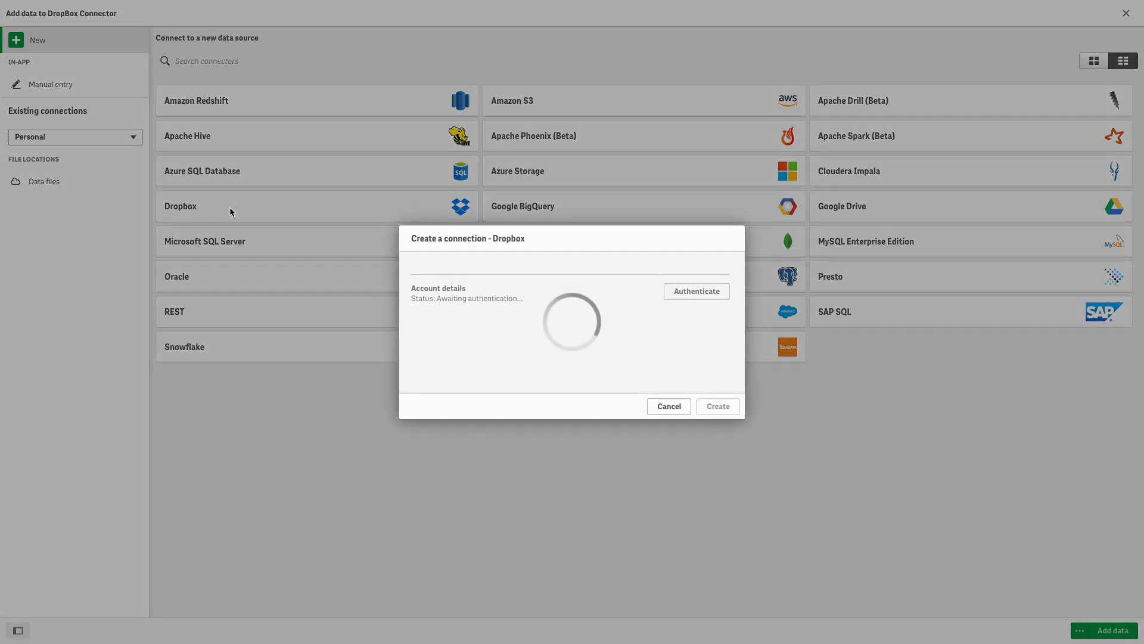
pyautogui.click(697, 292)
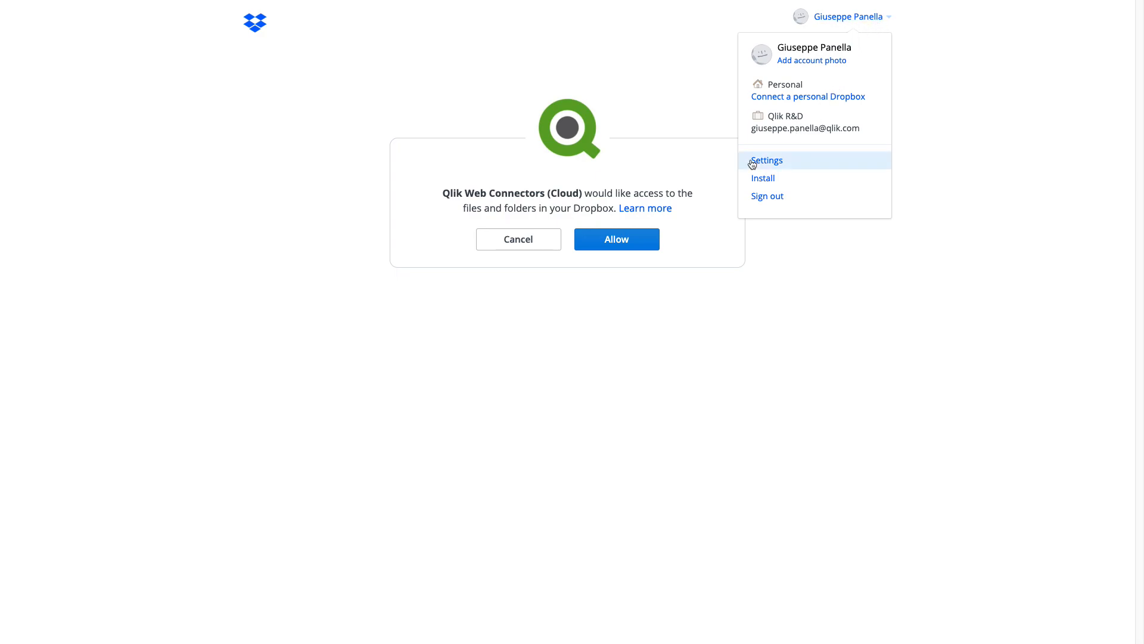
pyautogui.moveTo(810, 94)
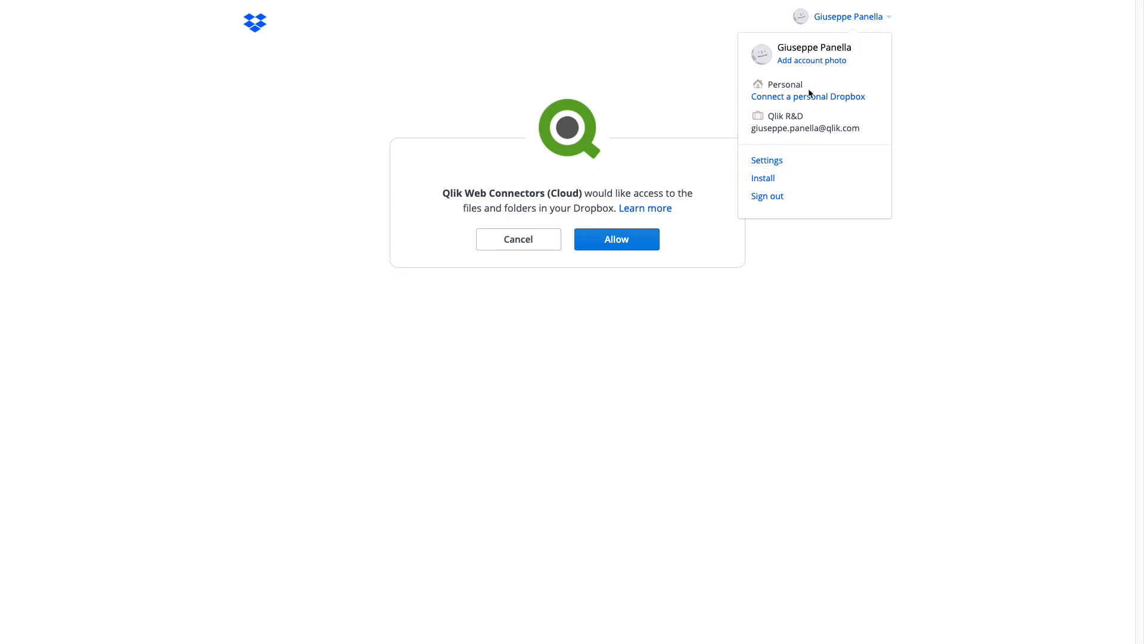
pyautogui.moveTo(737, 195)
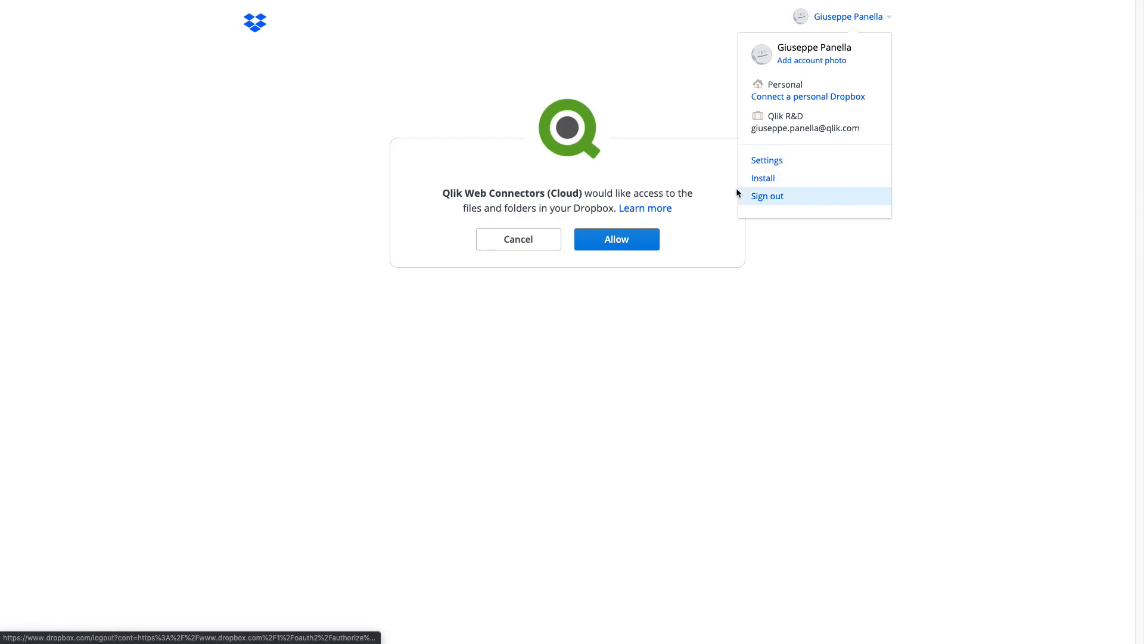
# Allow Qlik Web Connectors to access the Dropbox account's files and folders
pyautogui.click(616, 239)
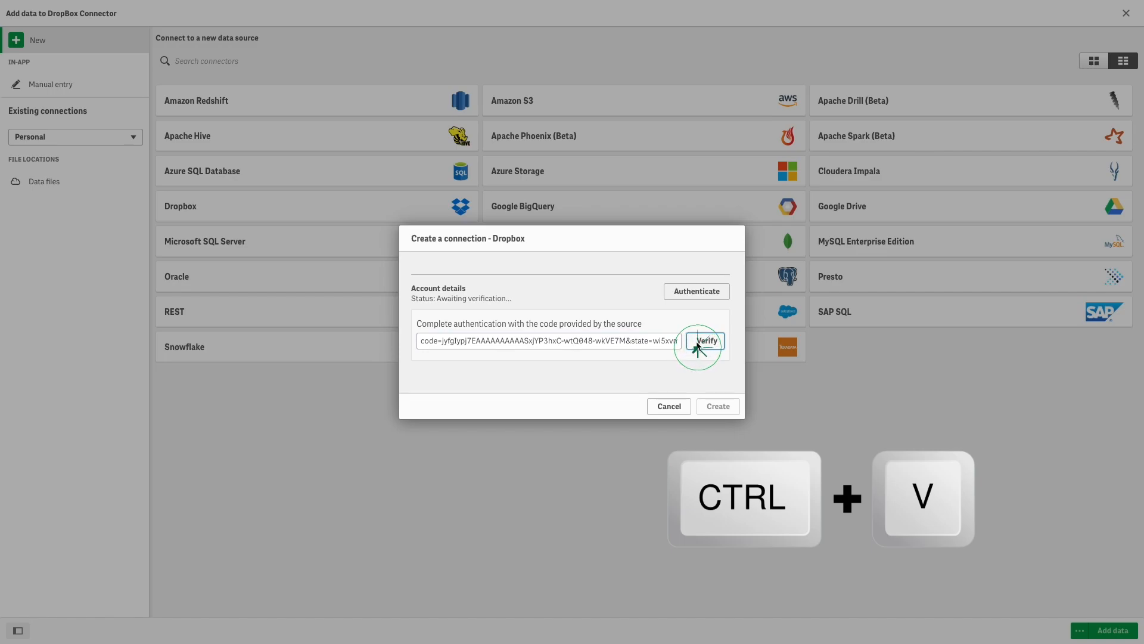
# Verify the pasted Dropbox code and create the Dropbox connection
pyautogui.click(706, 340)
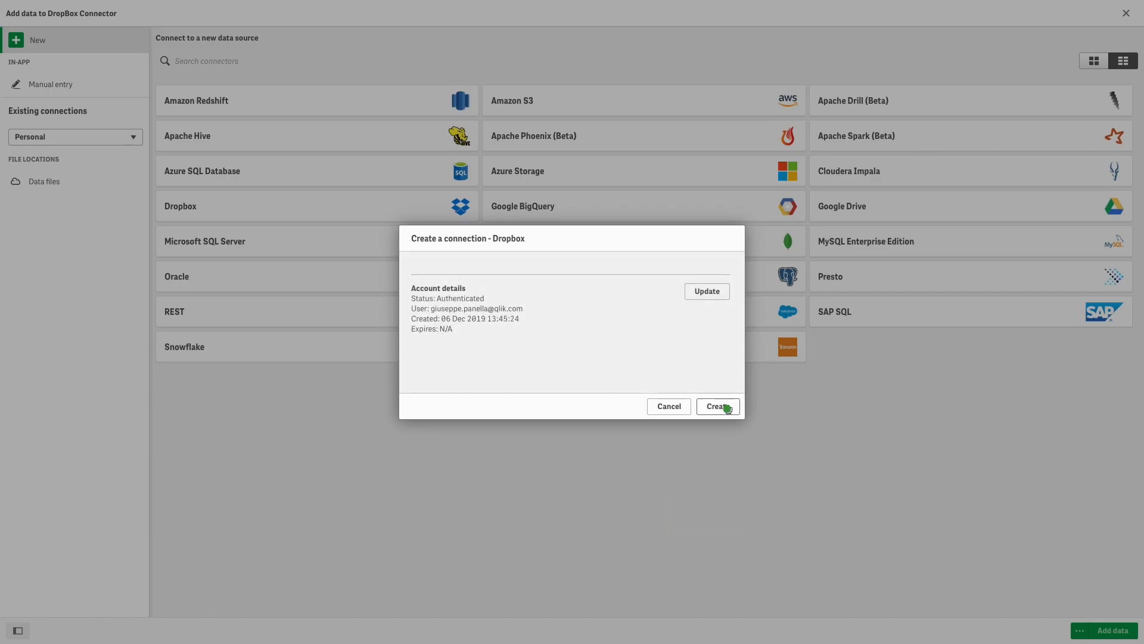
pyautogui.click(717, 406)
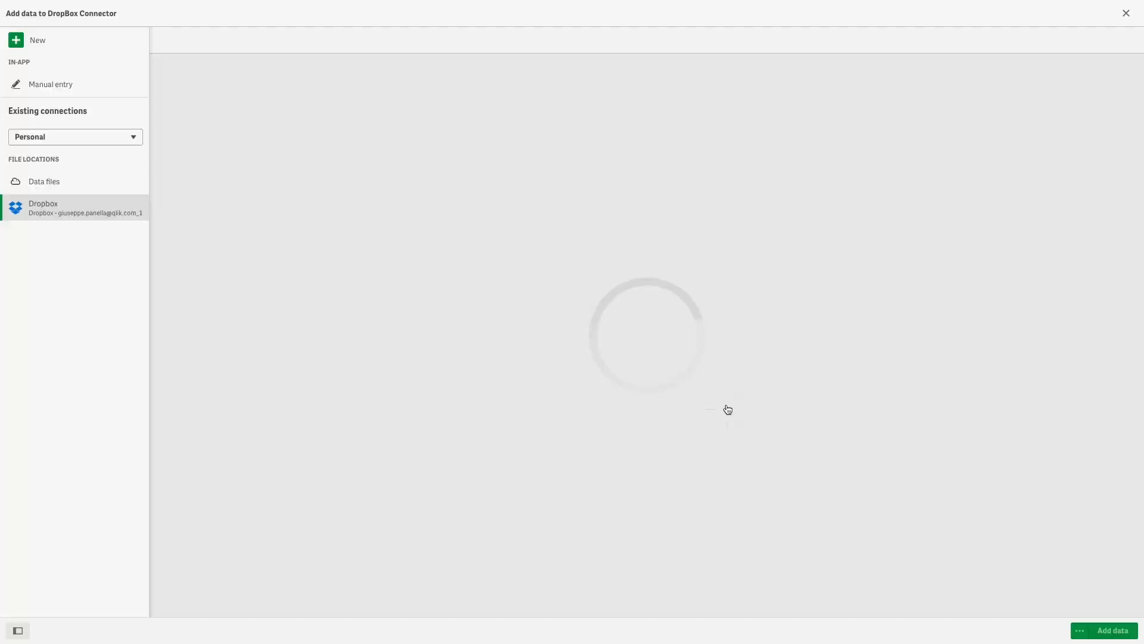
# Load Sales.xlsx from the Dropbox 'Tutorials source' folder into the app
pyautogui.click(43, 207)
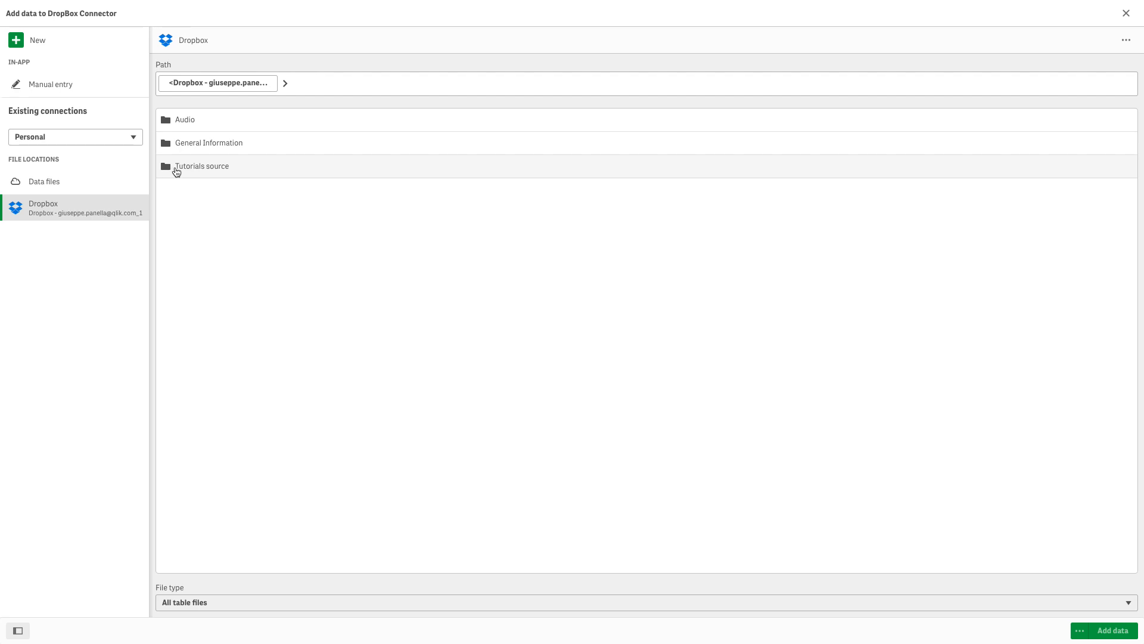
pyautogui.click(202, 167)
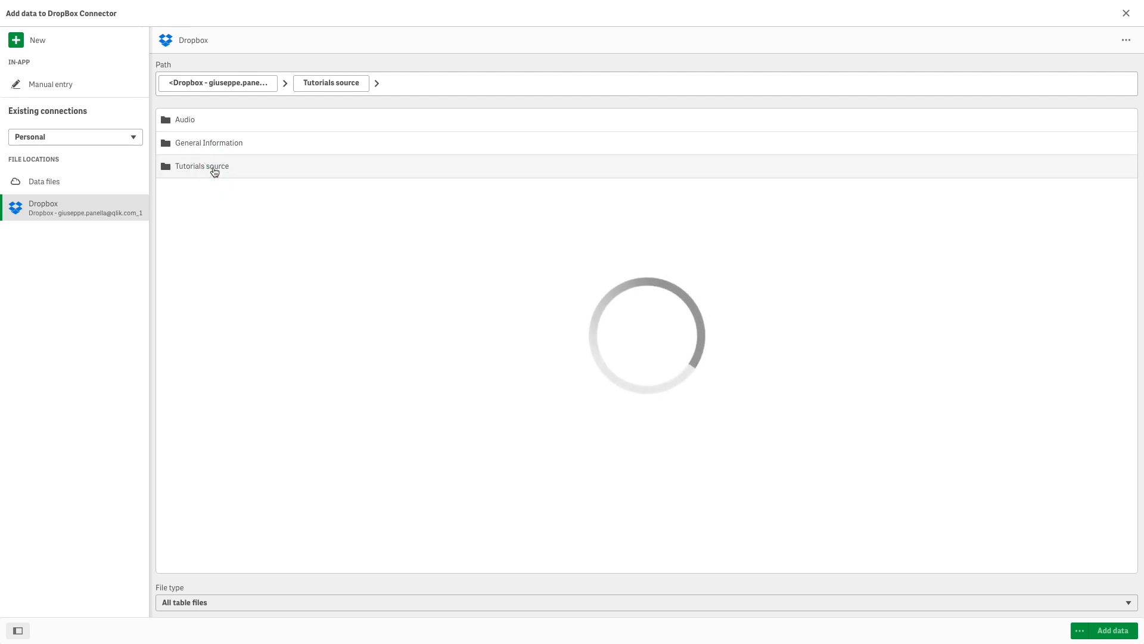
pyautogui.click(201, 166)
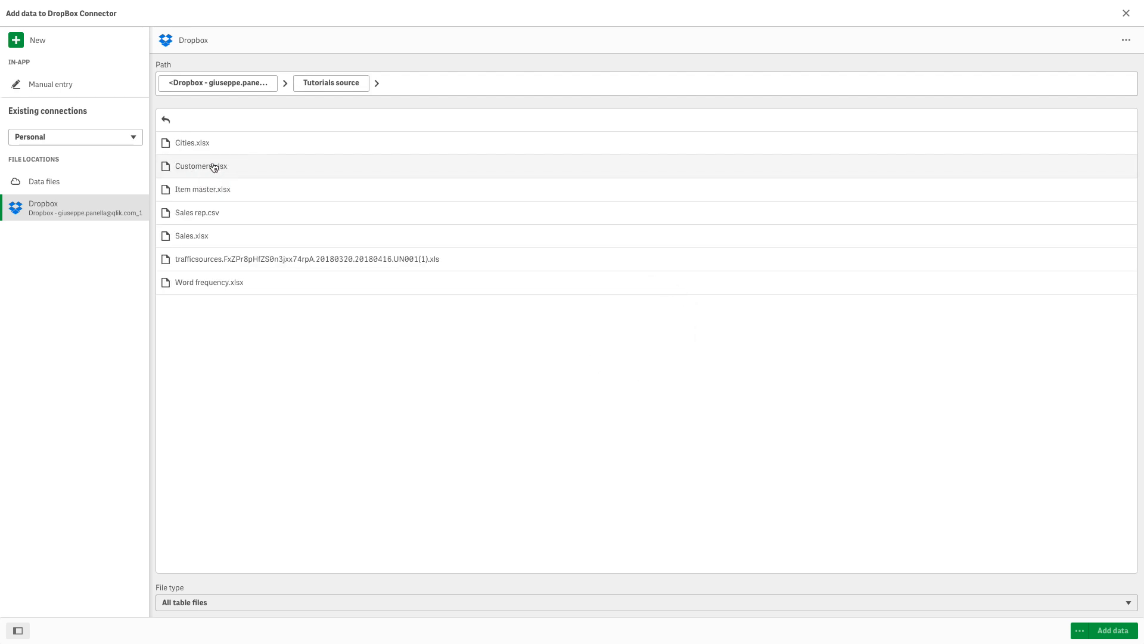
pyautogui.moveTo(198, 197)
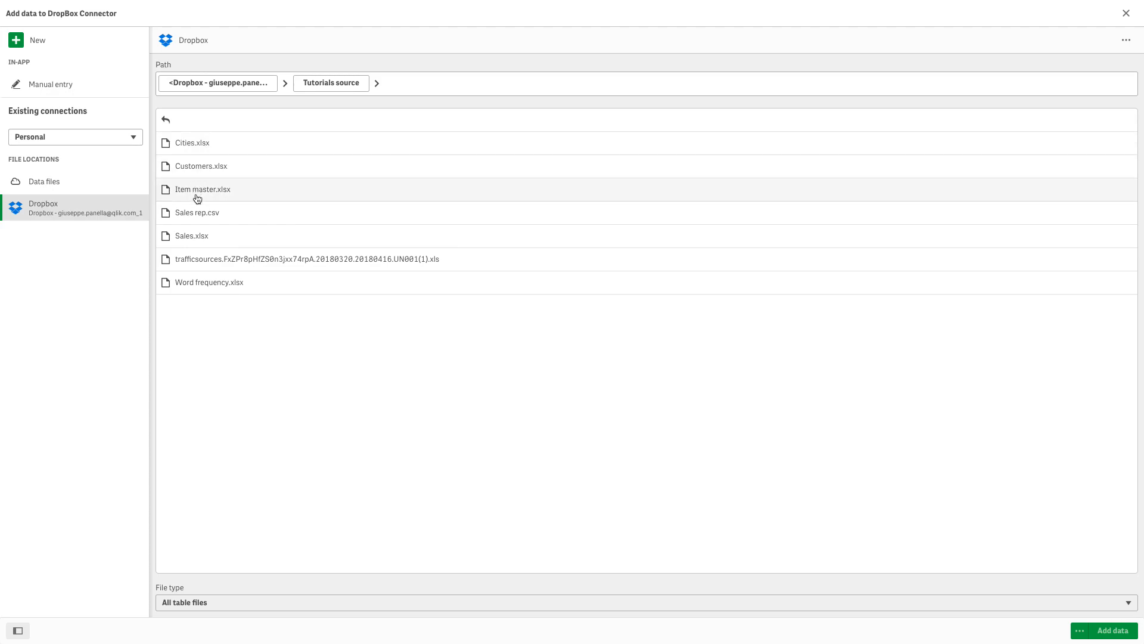
pyautogui.click(192, 235)
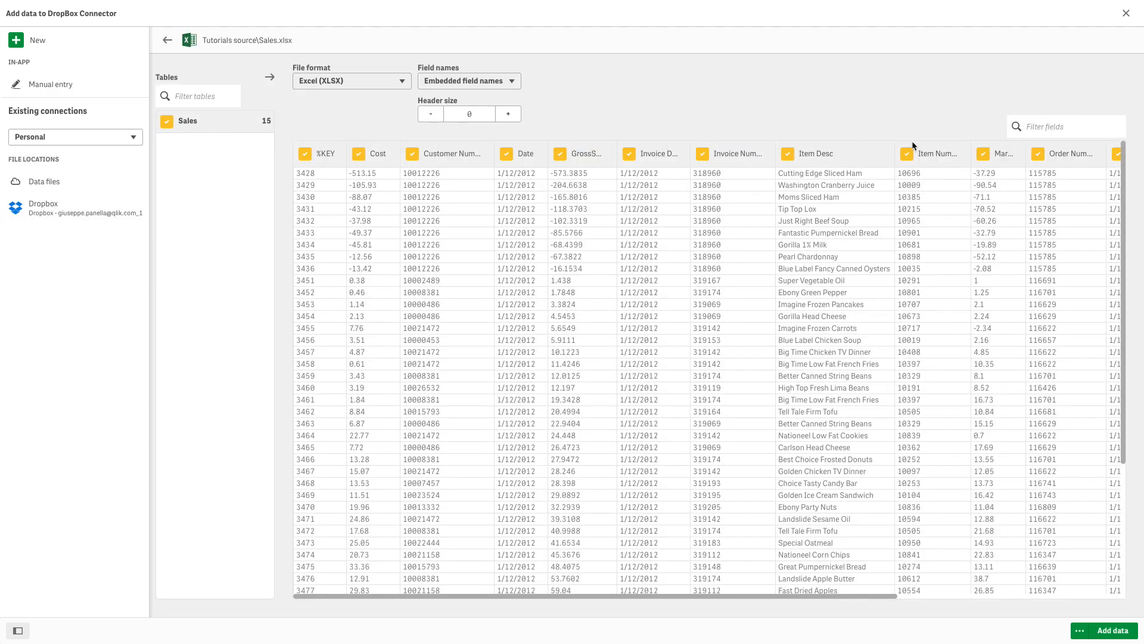
pyautogui.moveTo(1100, 616)
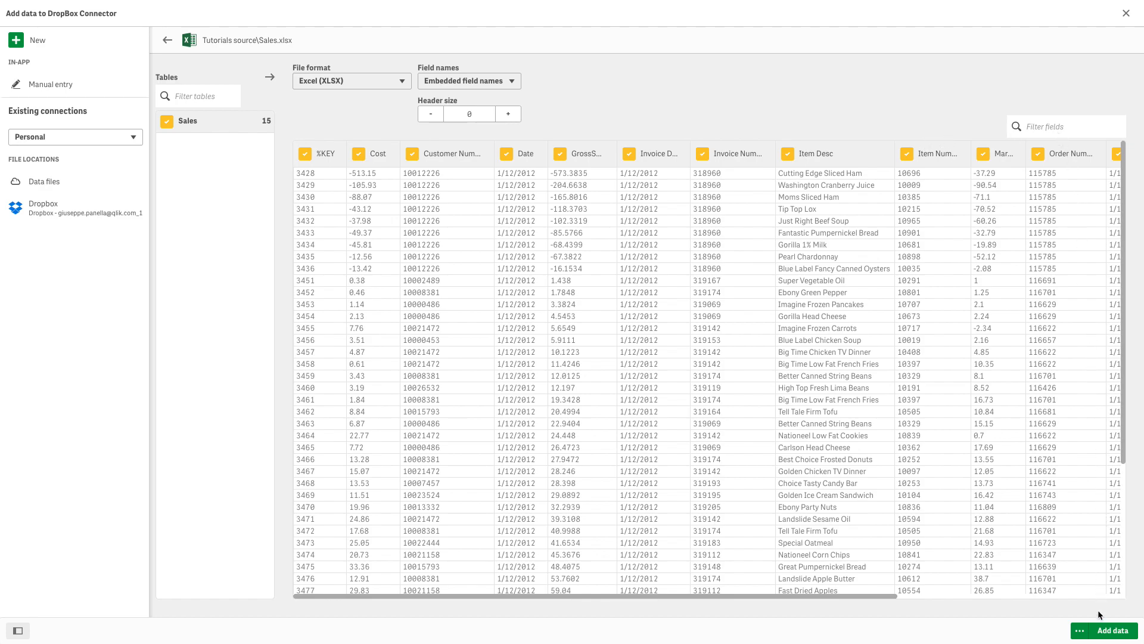
pyautogui.click(1115, 631)
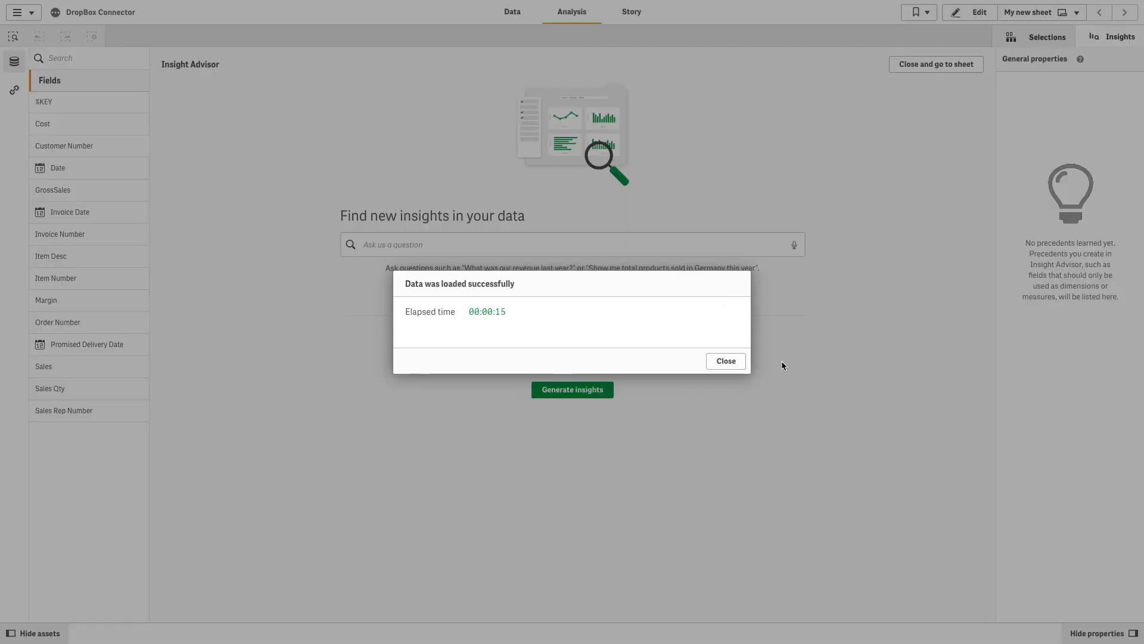
# Add the Customer table from Customers.xlsx via the existing Dropbox connection
pyautogui.click(726, 361)
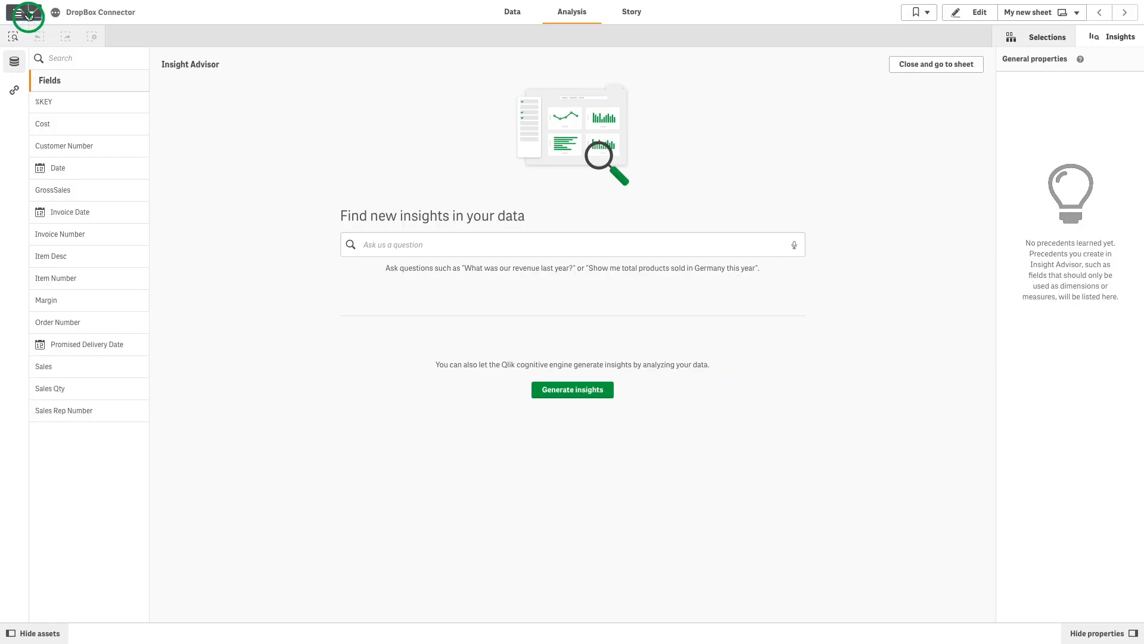
pyautogui.click(23, 13)
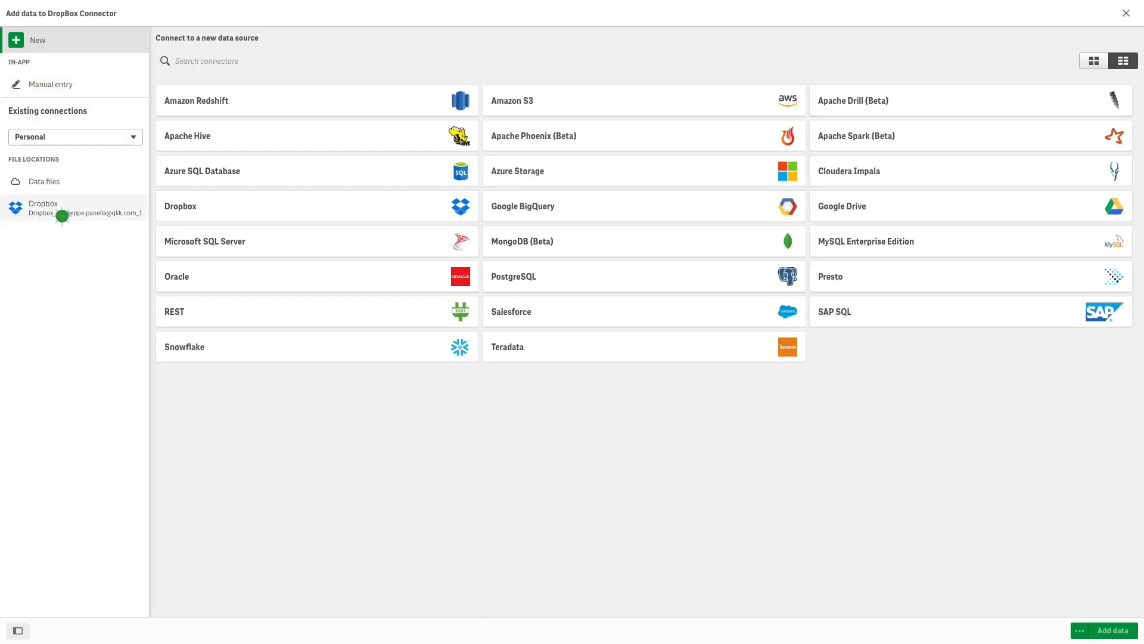
pyautogui.click(65, 207)
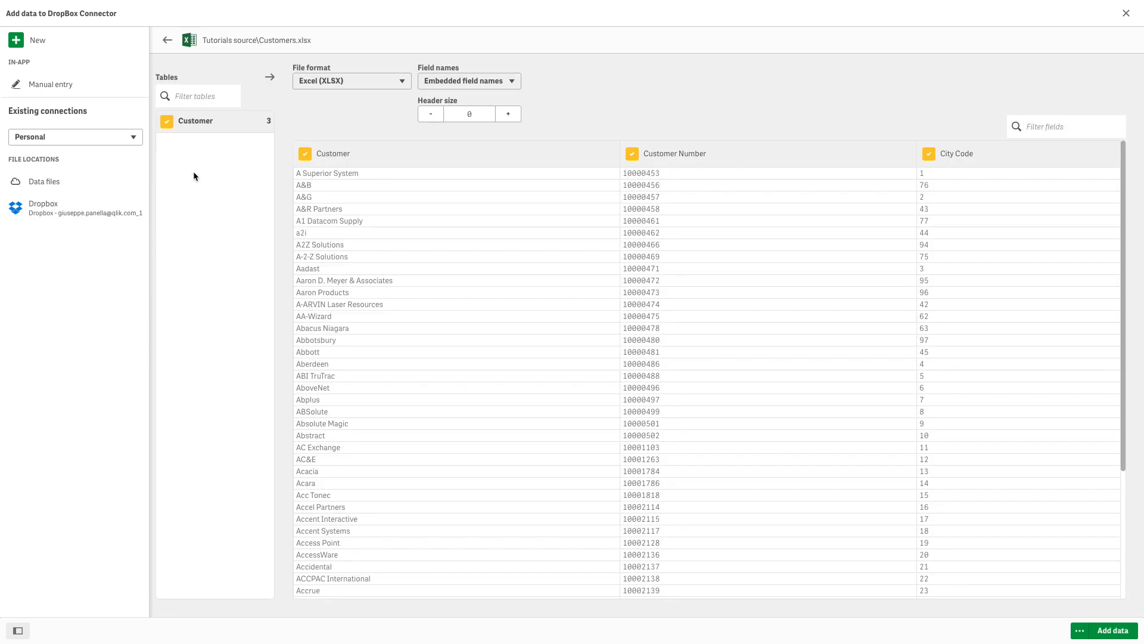
pyautogui.click(1113, 629)
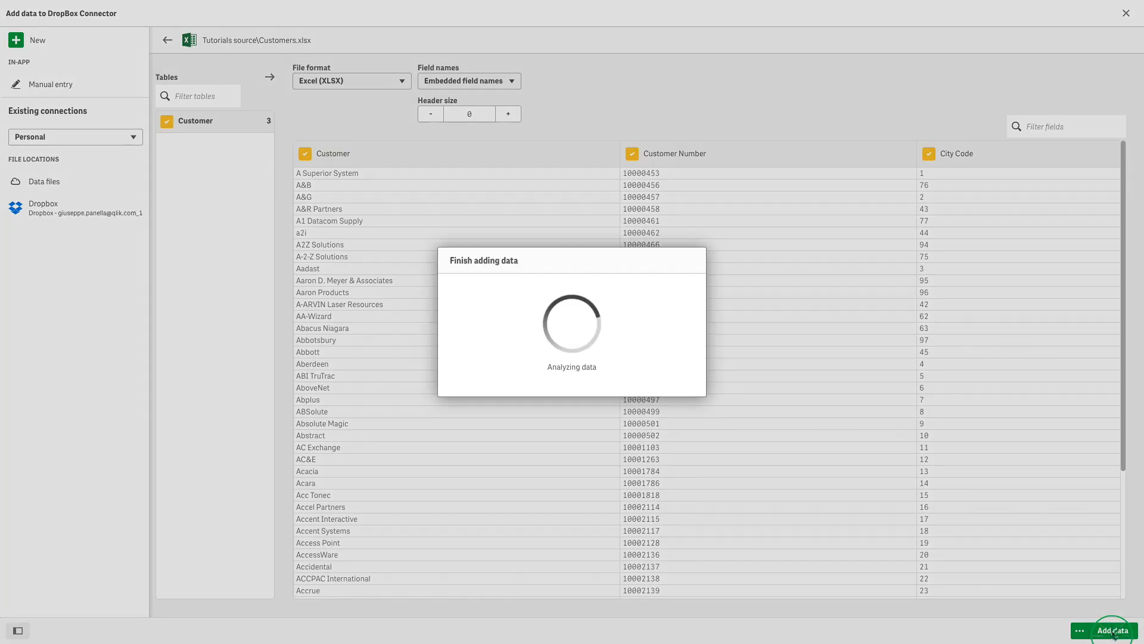
pyautogui.click(1112, 630)
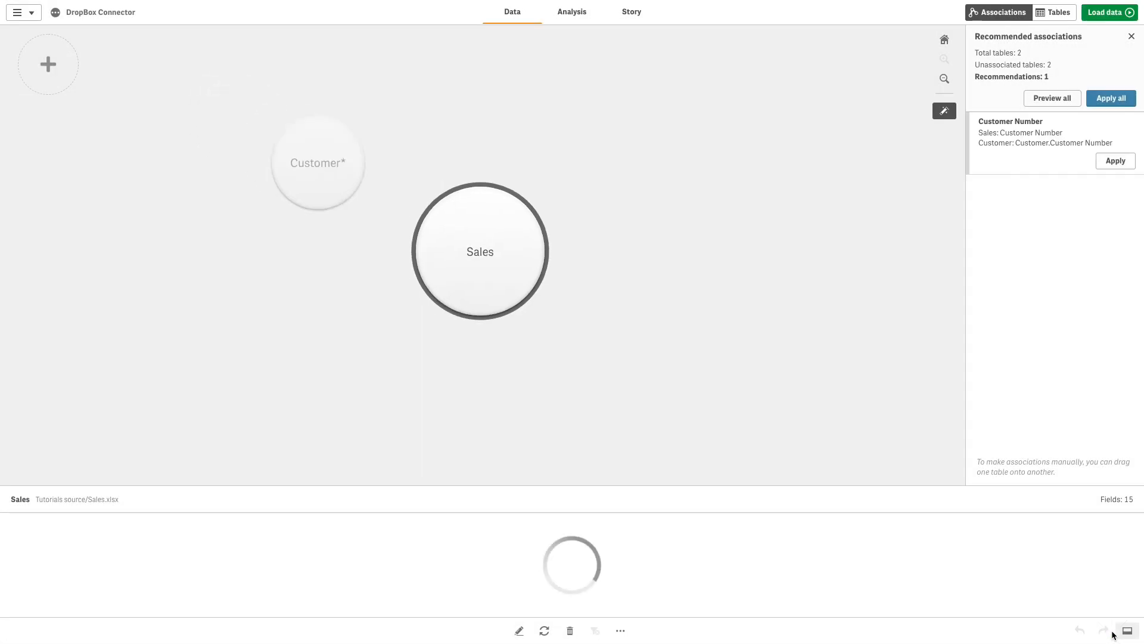
# Apply the Customer Number association and load the Sales and Customer data
pyautogui.click(1111, 98)
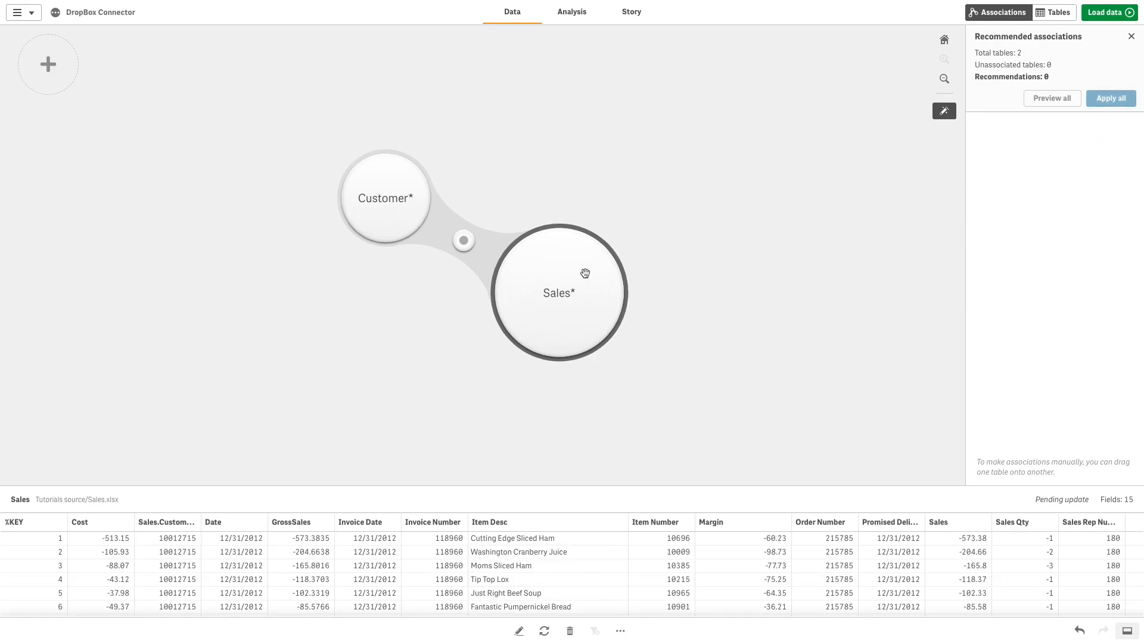
pyautogui.click(1110, 12)
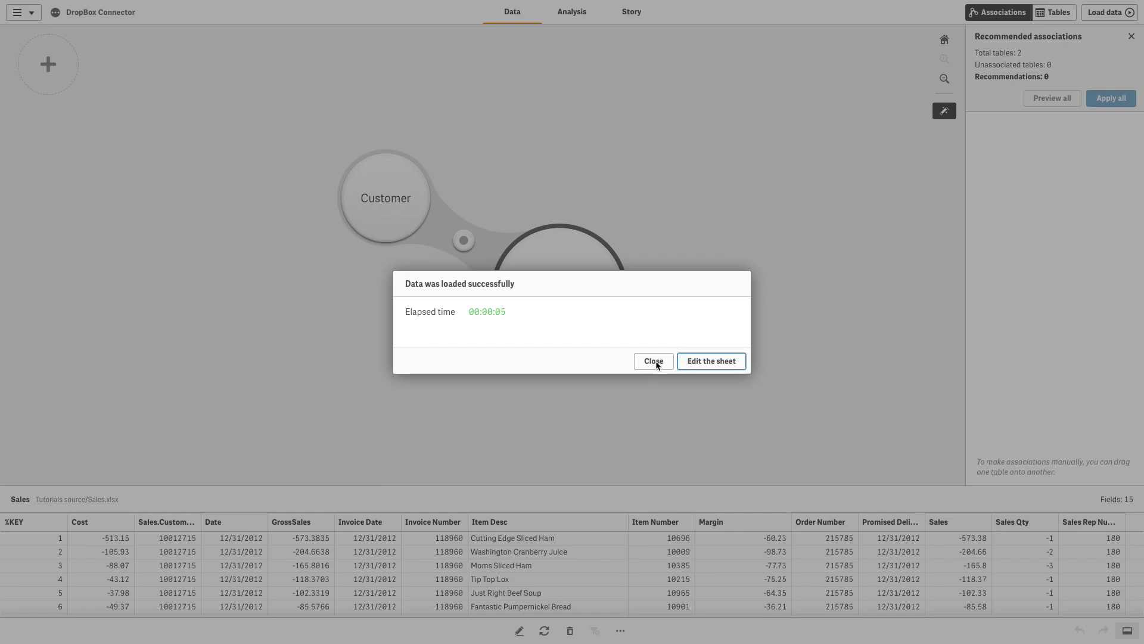
pyautogui.click(654, 361)
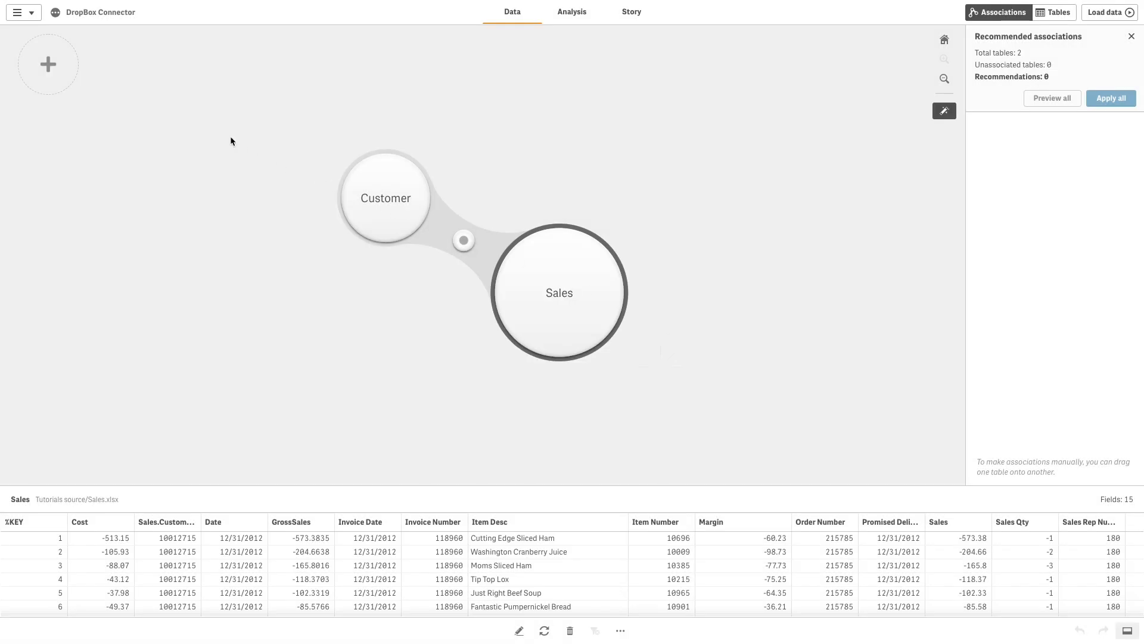
pyautogui.click(18, 13)
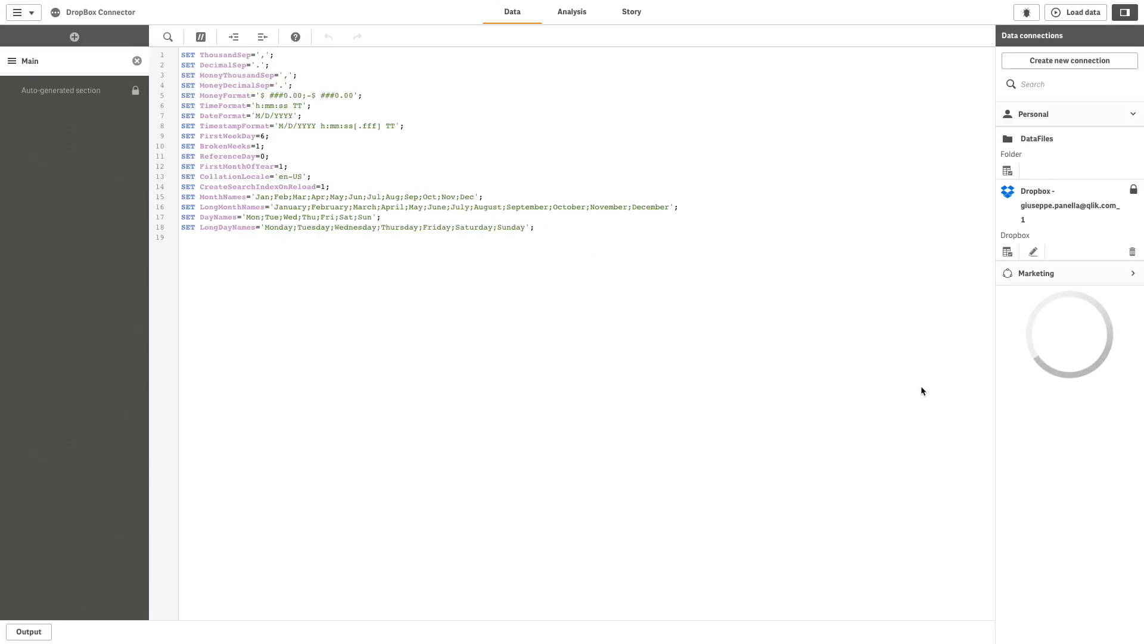
# Unlock the Auto-generated section of the load script
pyautogui.click(61, 90)
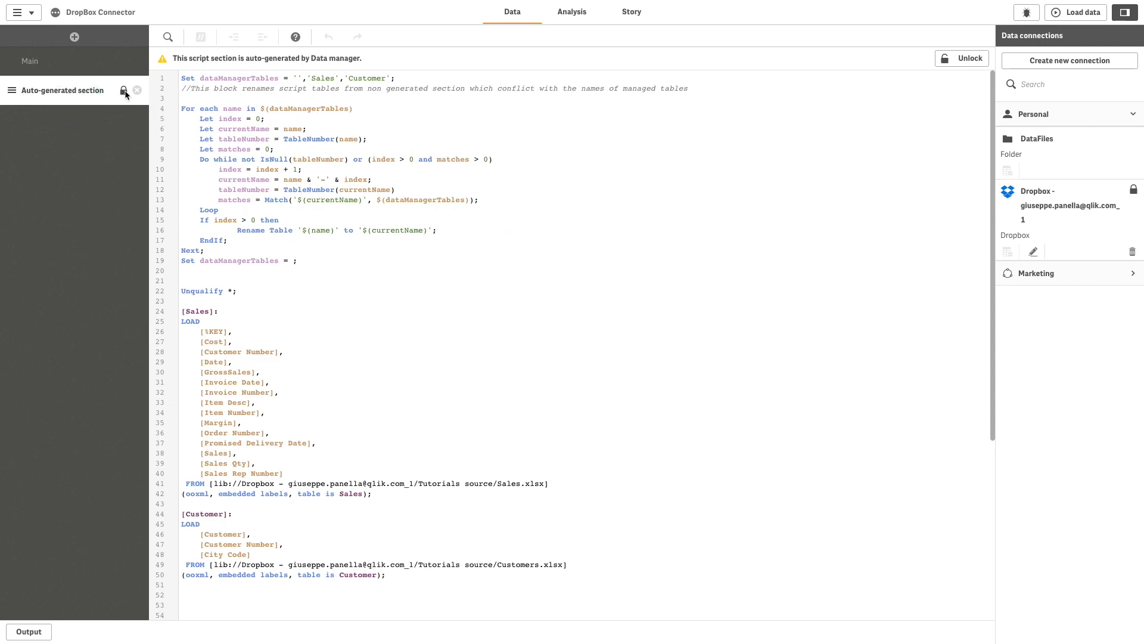
pyautogui.click(962, 59)
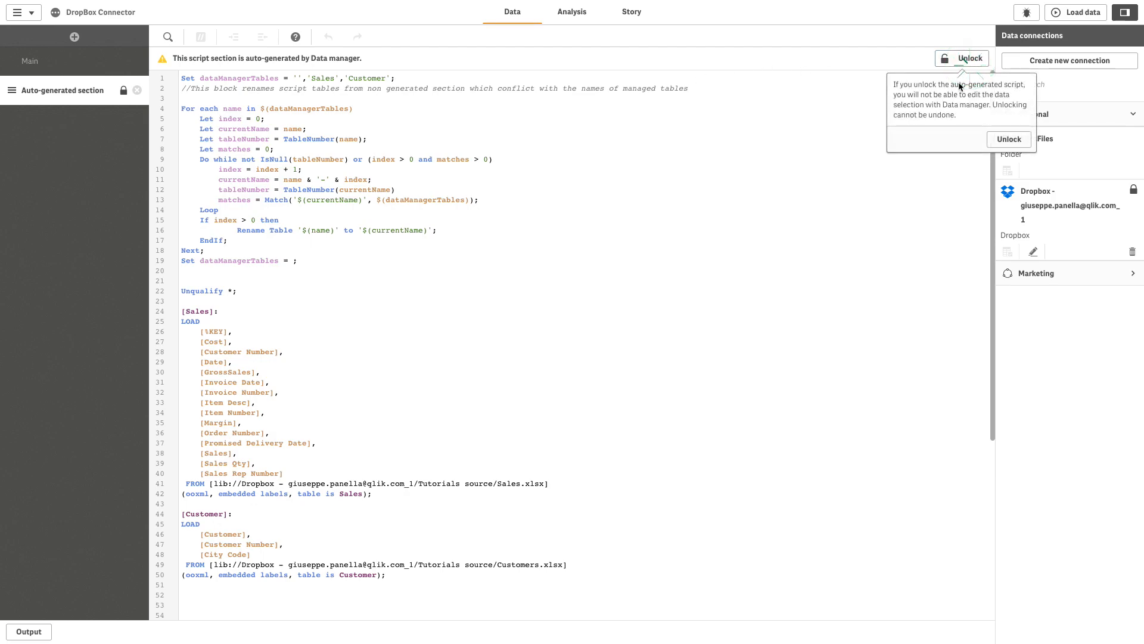
pyautogui.click(1008, 139)
pyautogui.write('store [Sales] into')
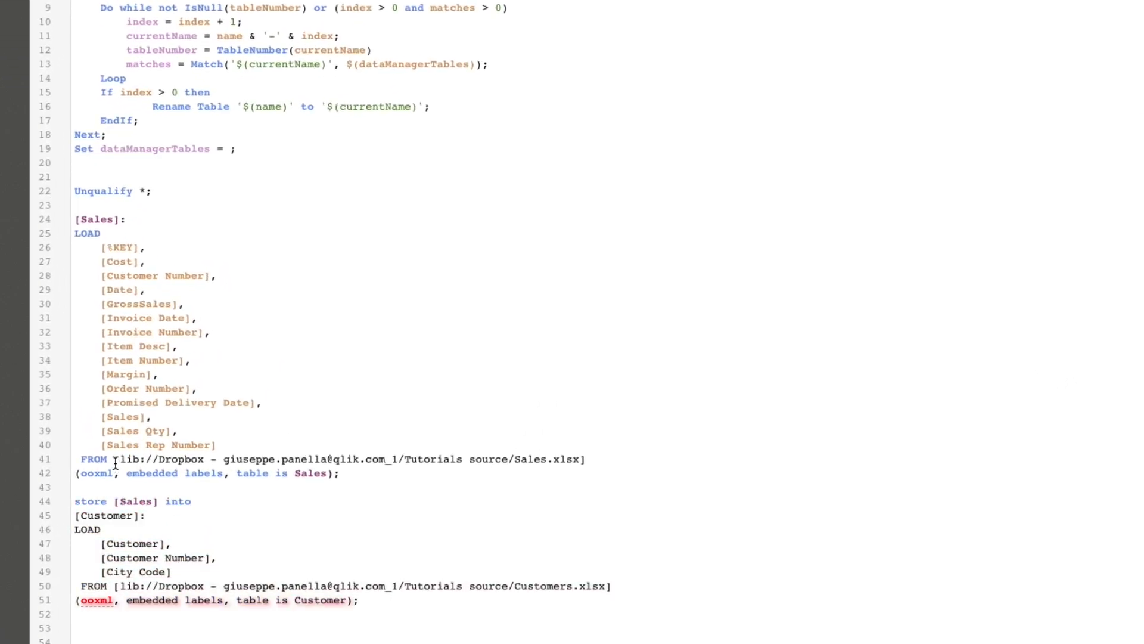
# Write store [Sales] into the lib://Dropbox Tutorials source path ending in Sales.qvd
pyautogui.moveTo(113, 458); pyautogui.dragTo(464, 459)
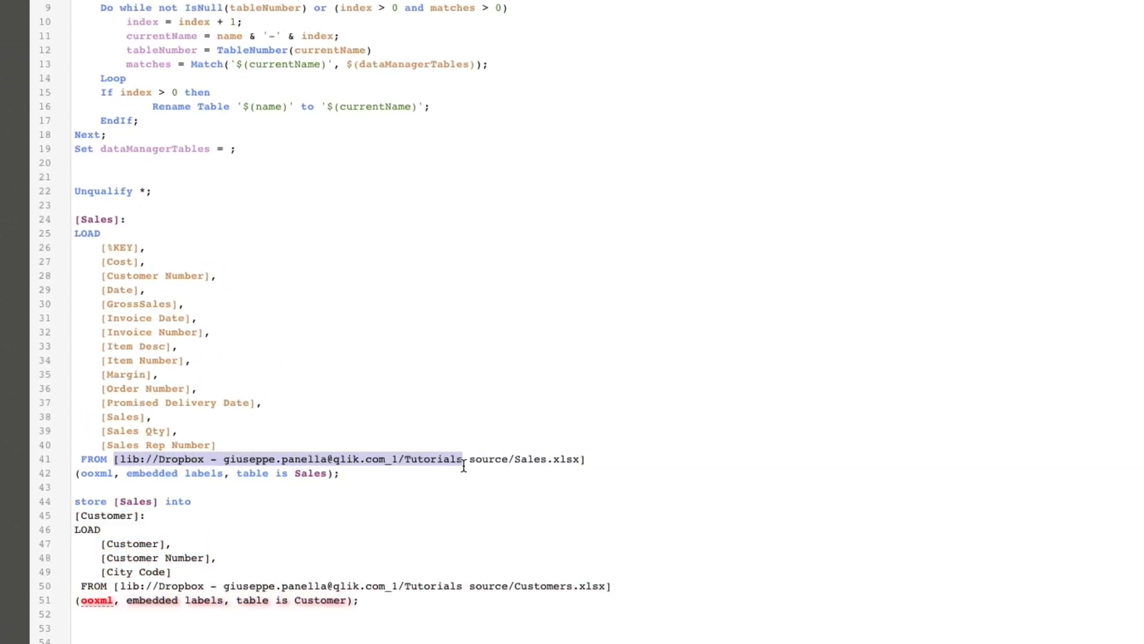
pyautogui.press('Ctrl+c')
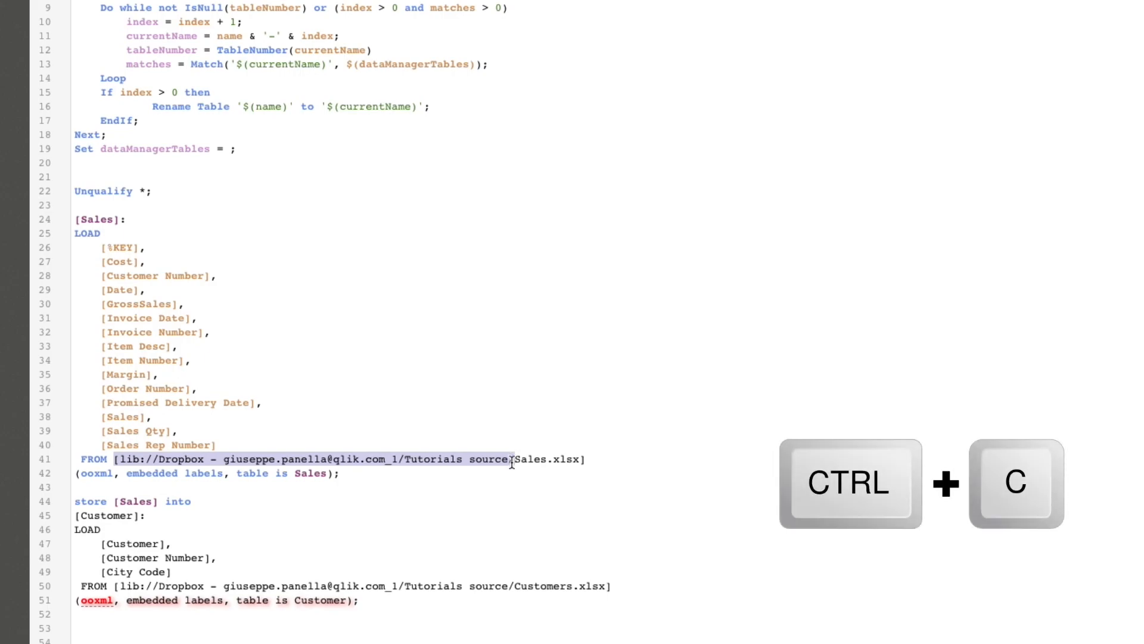
pyautogui.press('Ctrl+V')
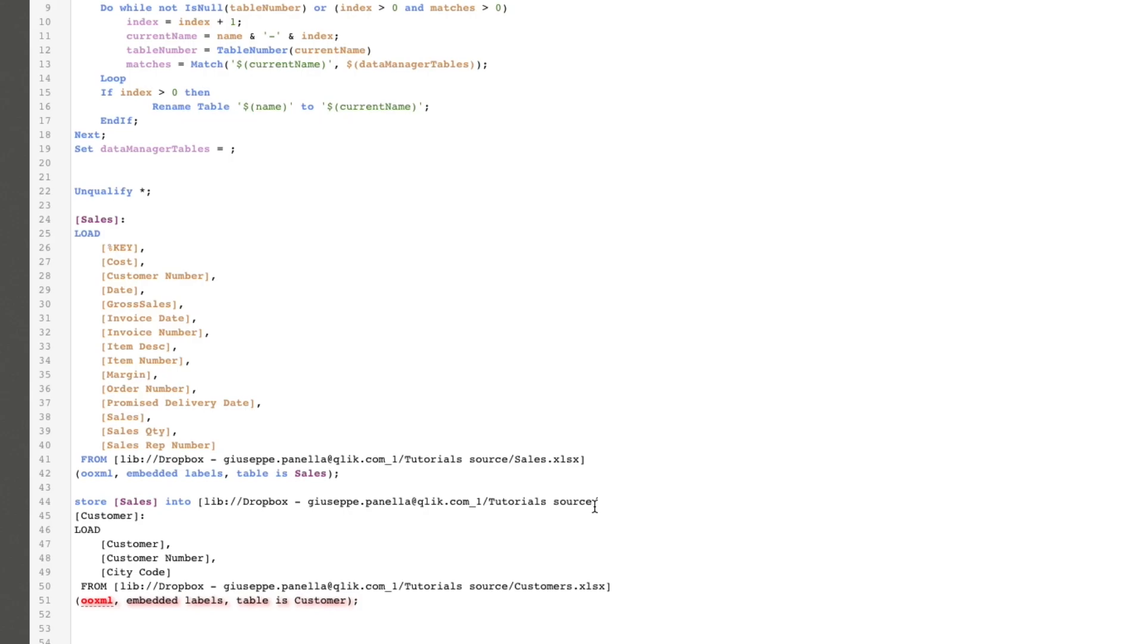
pyautogui.write('Sales.qvd')
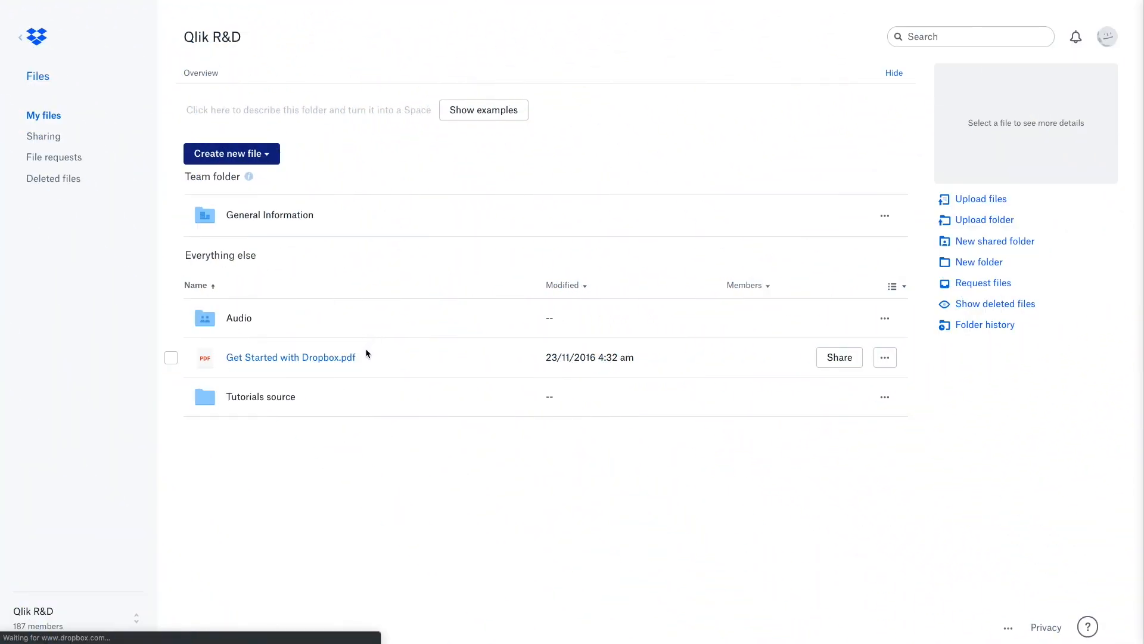
pyautogui.moveTo(251, 401)
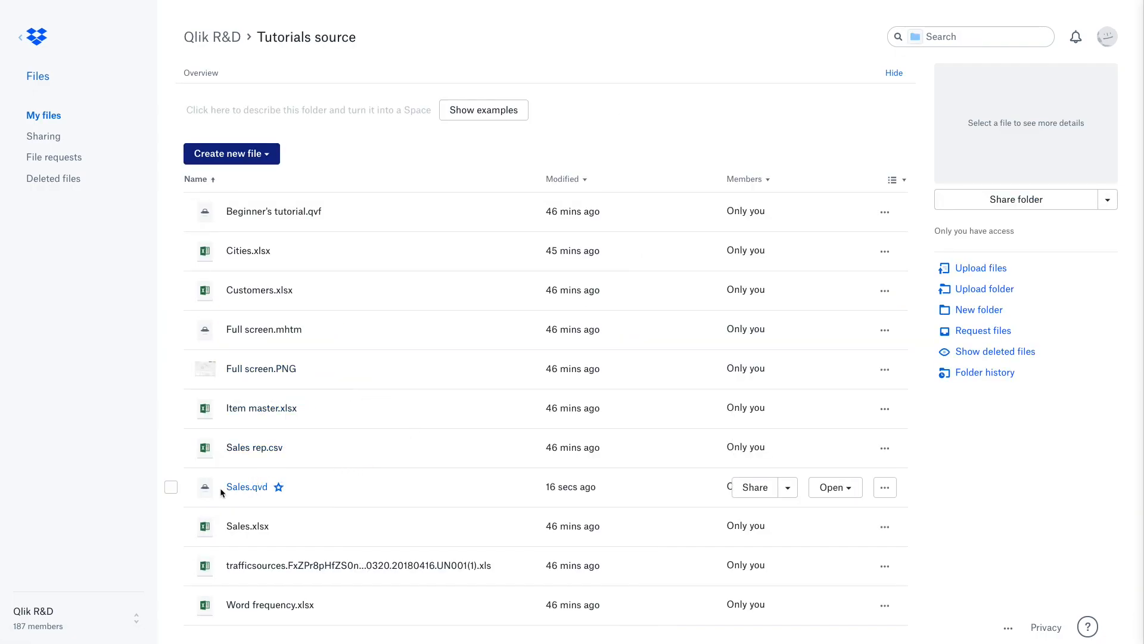
pyautogui.moveTo(260, 492)
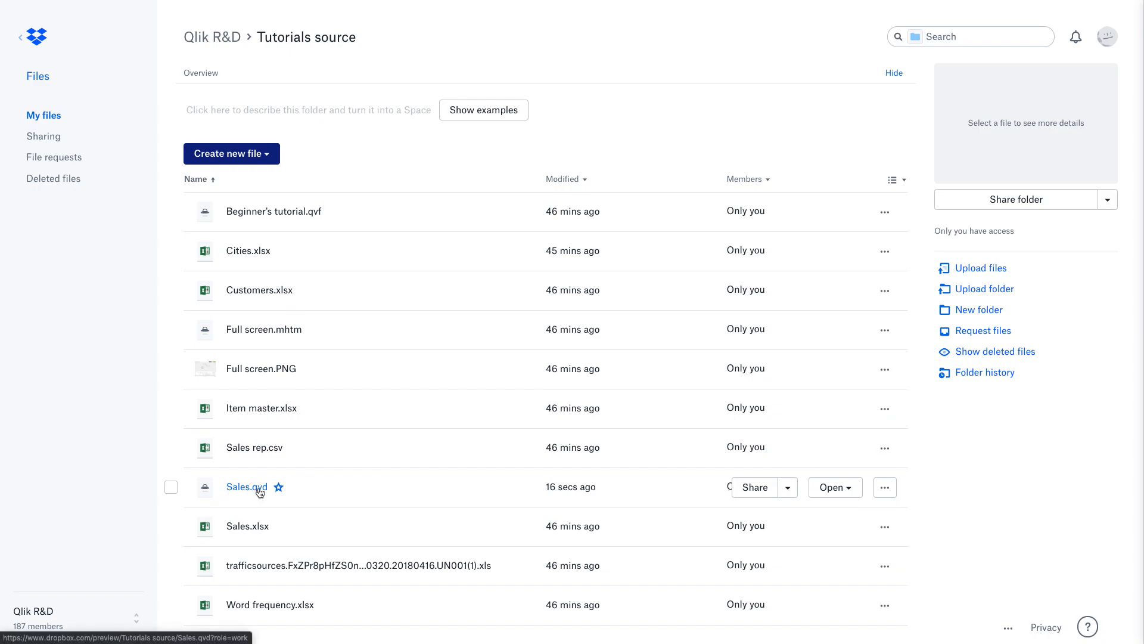
pyautogui.moveTo(279, 487)
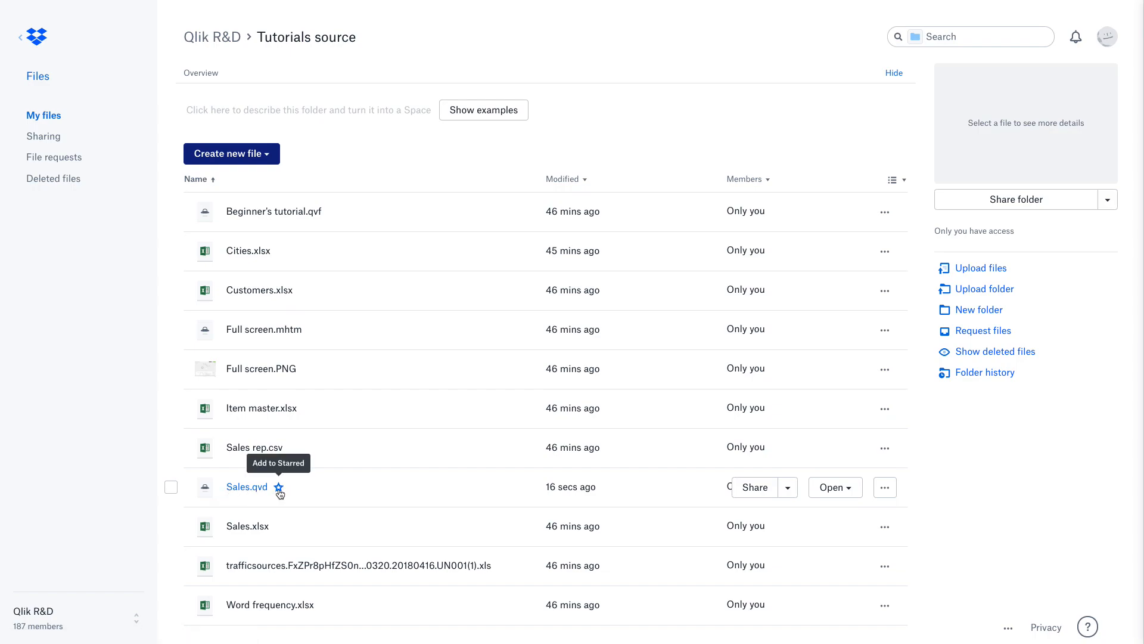
# Star Sales.qvd in the Dropbox 'Tutorials source' folder
pyautogui.click(278, 487)
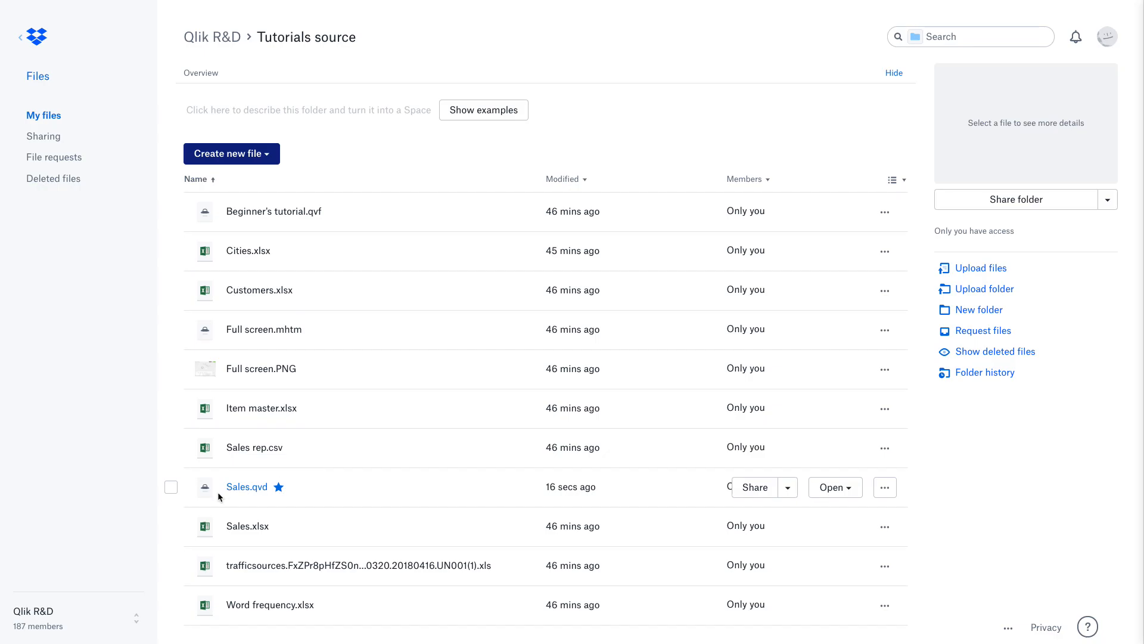